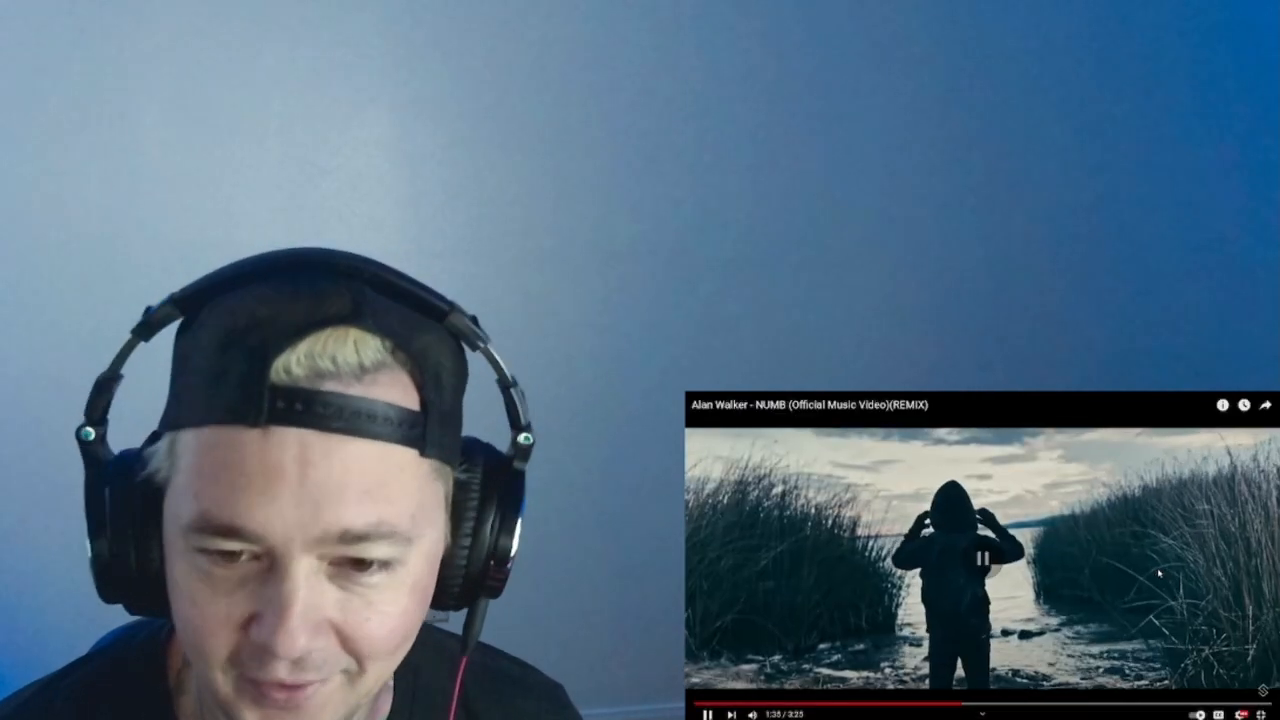
- Pause the Alan Walker 'NUMB' music video at 1:35 of 3:25
left_click(706, 715)
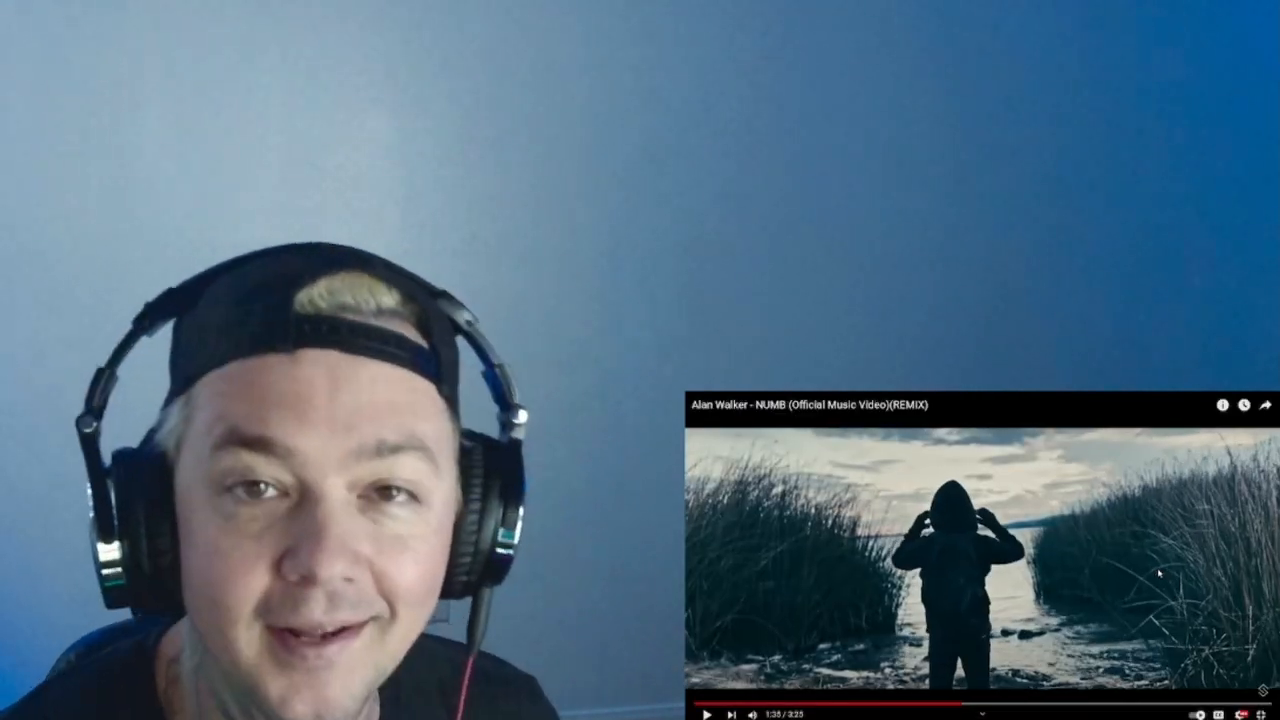